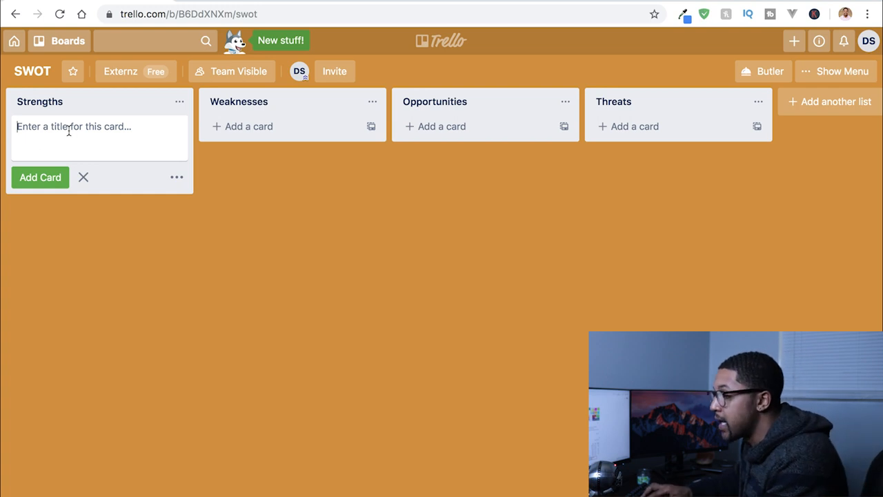
# Type 'Selenium automation' as a new Strengths card title.
pyautogui.write('S')
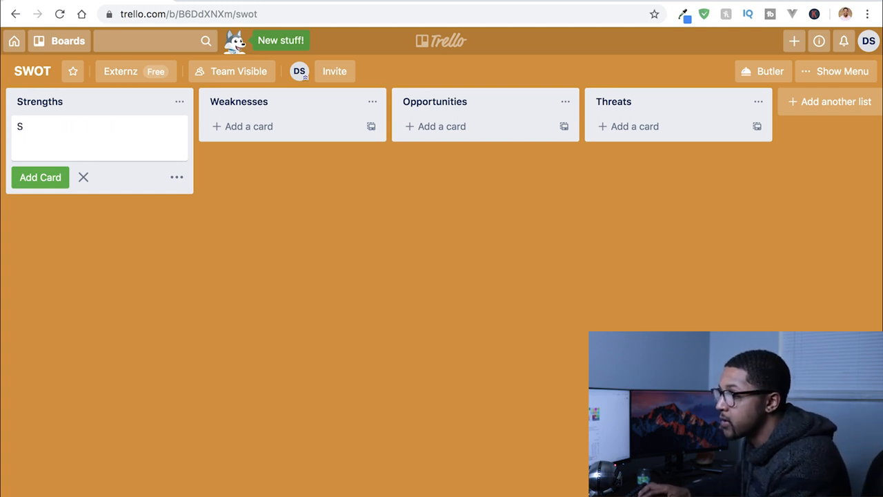
pyautogui.write('elenium au')
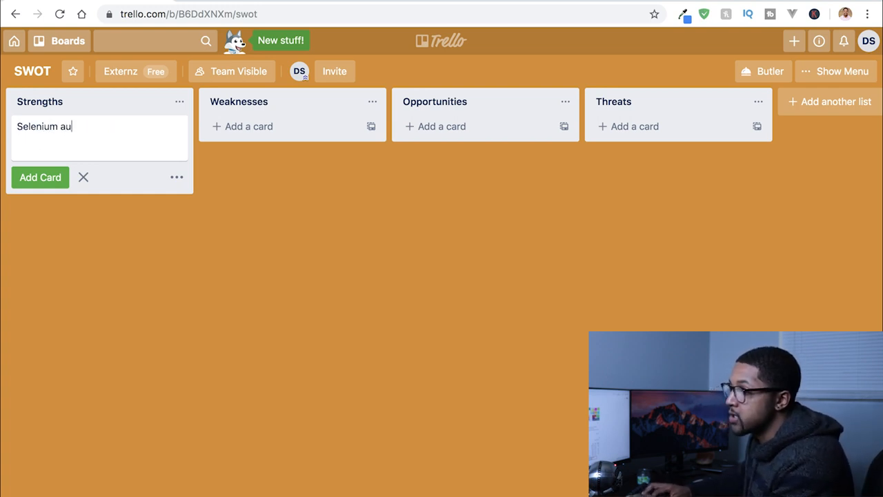
pyautogui.write('tomation')
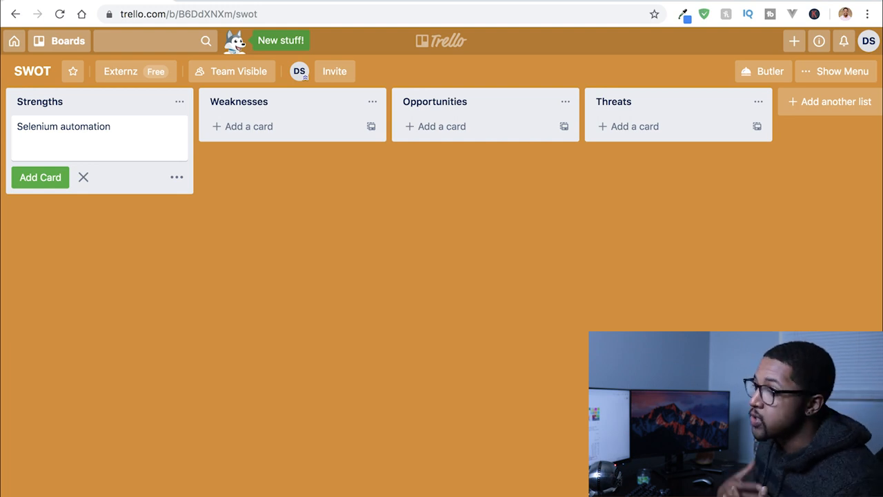
# Add 'XML' and 'Soft-skills/communication' as Strengths cards.
pyautogui.write('XML')
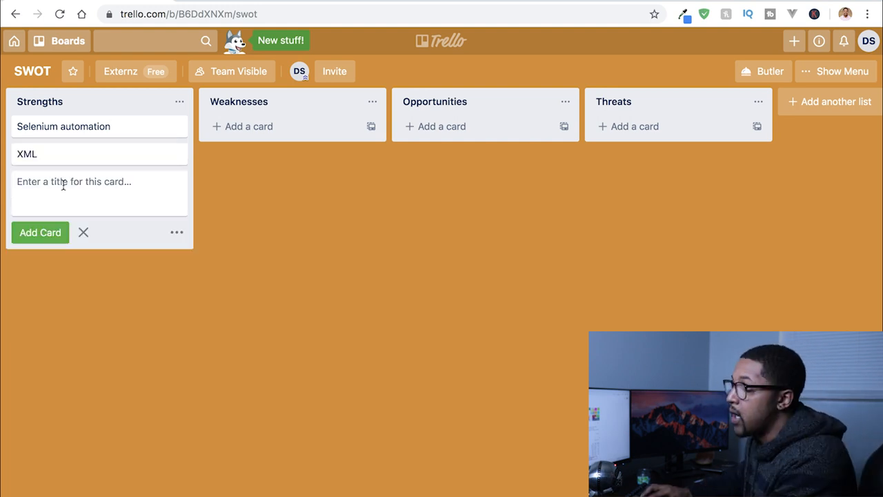
pyautogui.write('S')
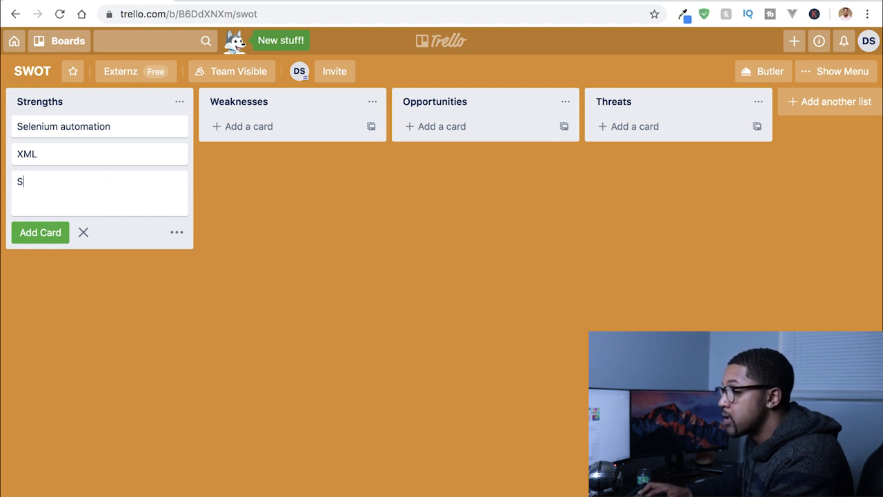
pyautogui.write('oft-skills/')
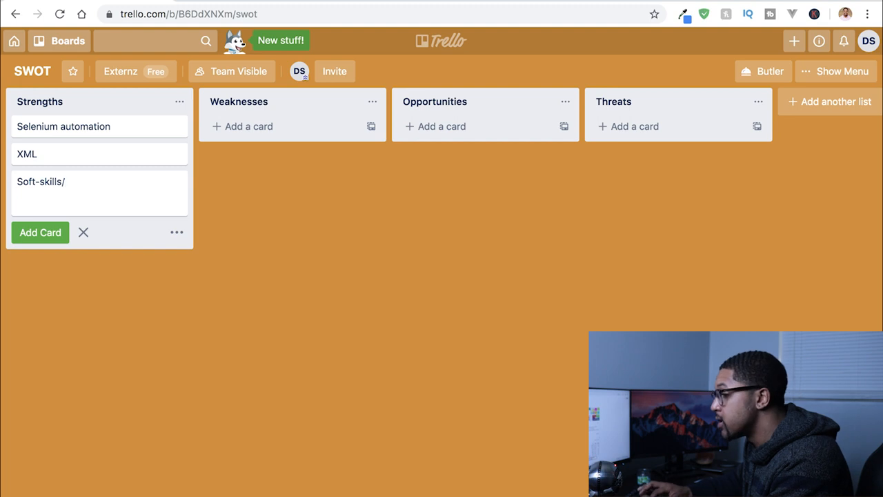
pyautogui.write('communication')
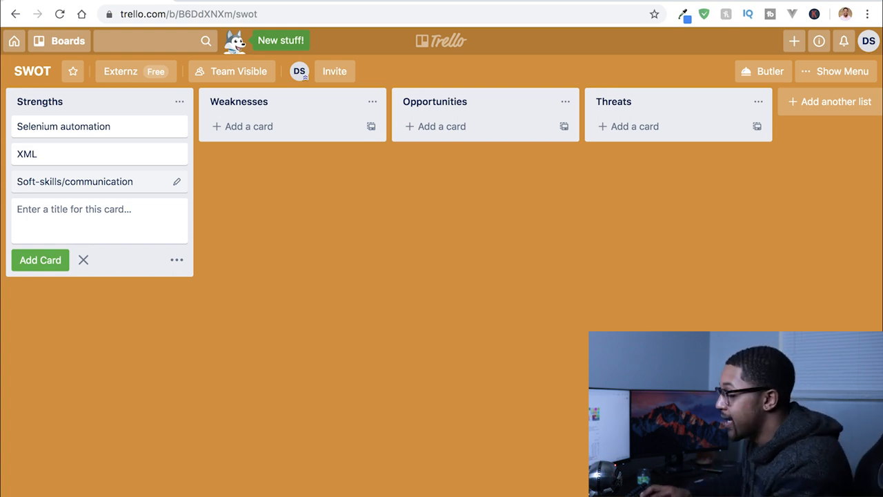
# Type 'Docker' as a fourth Strengths card.
pyautogui.write('Dock')
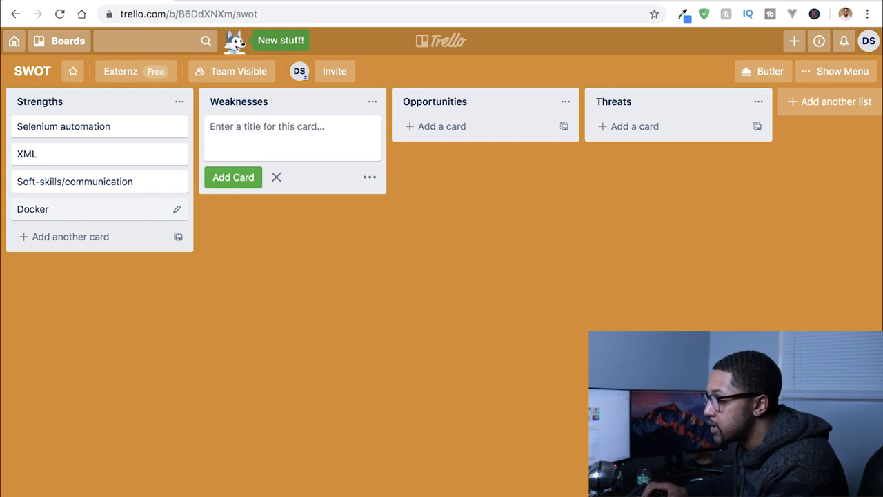
# Add a 'MySQL' card to the Weaknesses list.
pyautogui.write('MySQL')
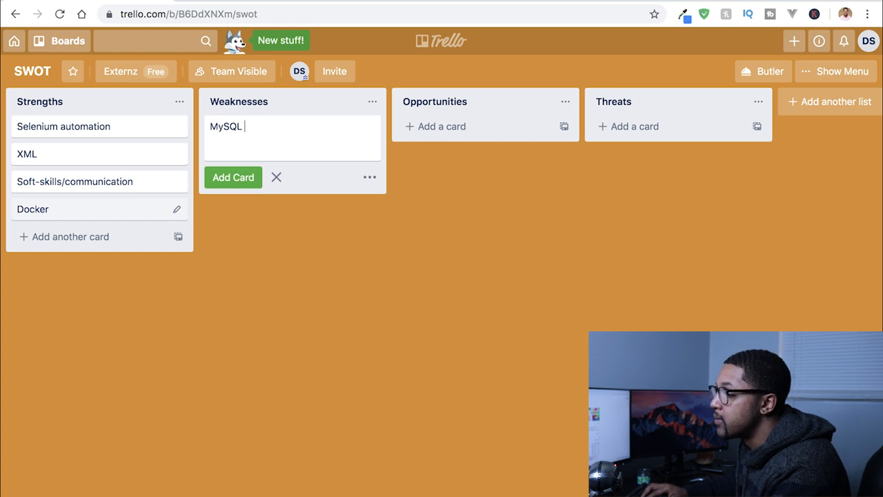
pyautogui.click(233, 177)
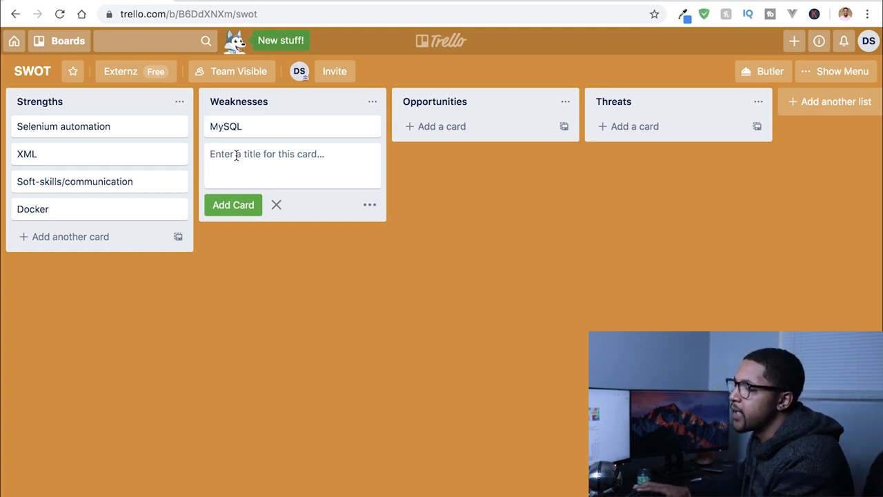
# Add 'Unit testing/integration testing' as a Weaknesses card.
pyautogui.write('Unit t')
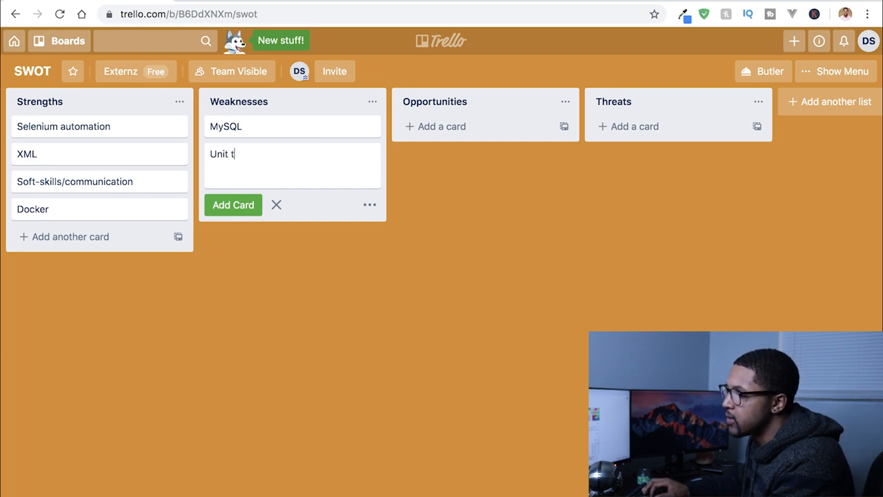
pyautogui.write('esting/integr')
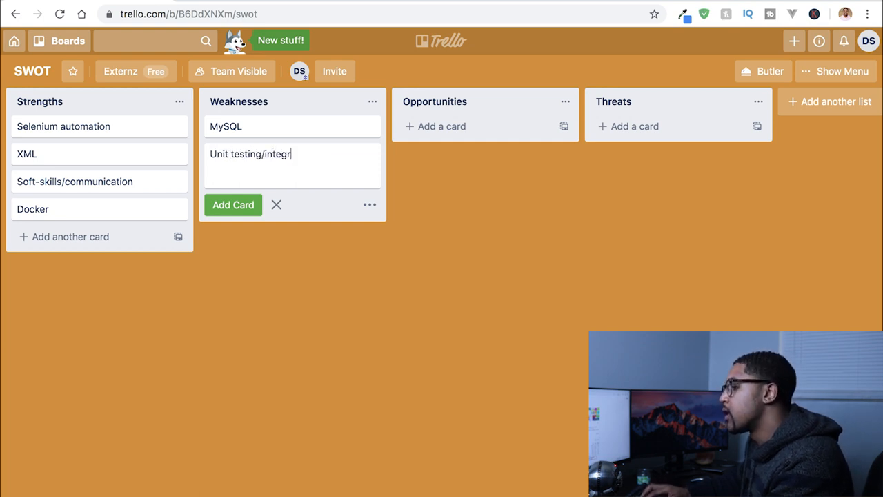
pyautogui.write('ation testing')
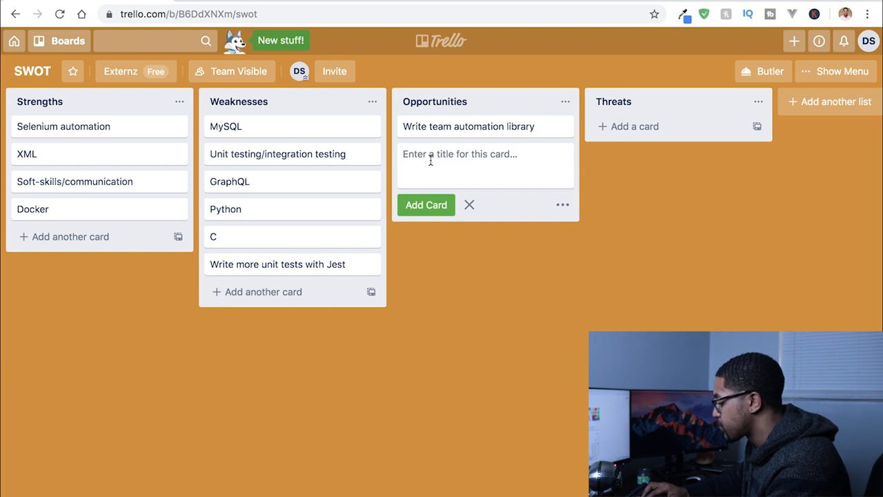
# Enter 'Help improve company deployment standards.' as an Opportunities card.
pyautogui.write('Impro')
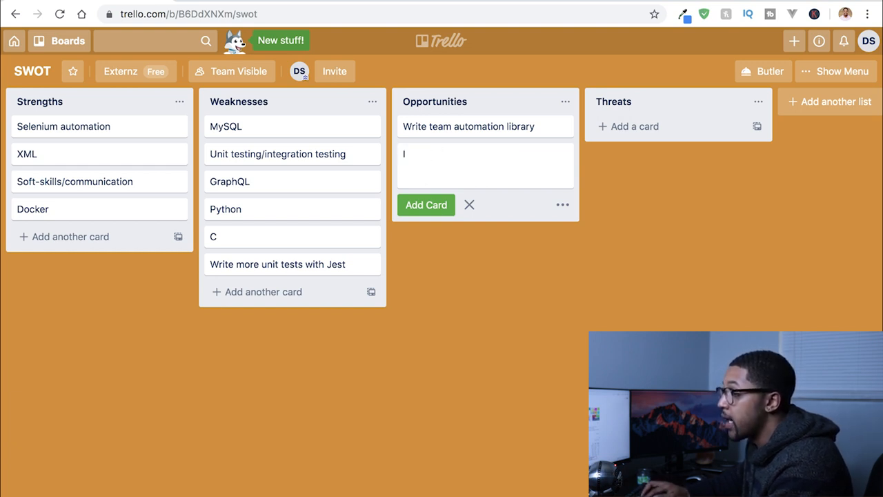
pyautogui.write('Help improve company deployment standards.')
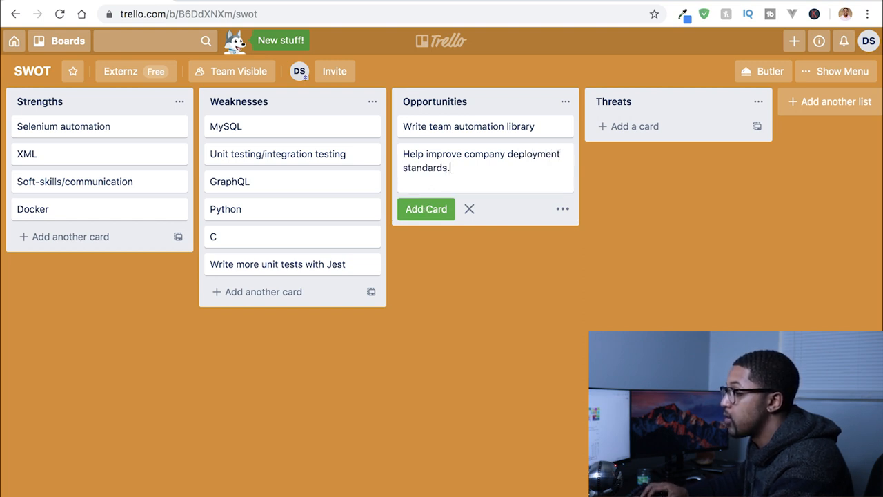
# Type 'Modernize deployment standards' as the next Opportunities card title.
pyautogui.write('Mod')
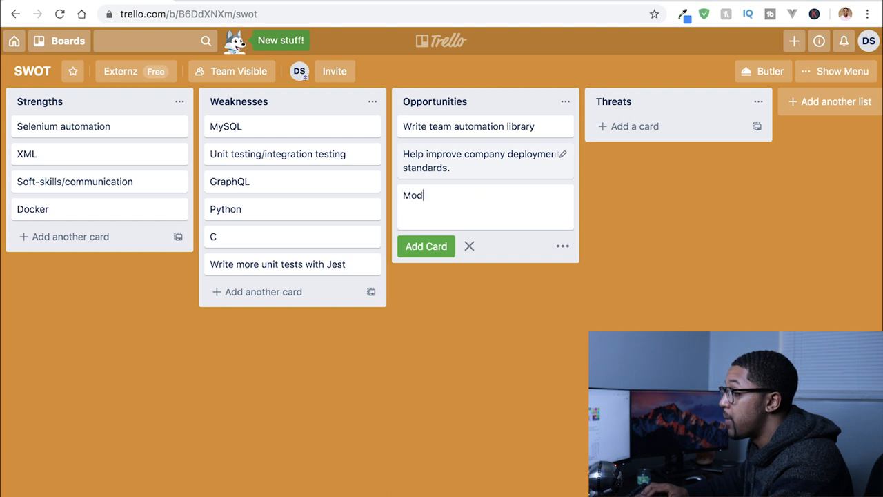
pyautogui.write('ernize')
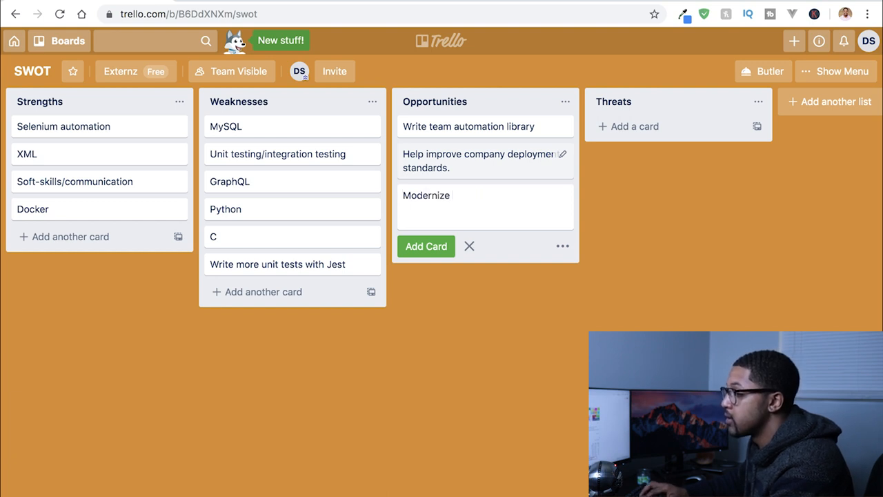
pyautogui.write('deployment')
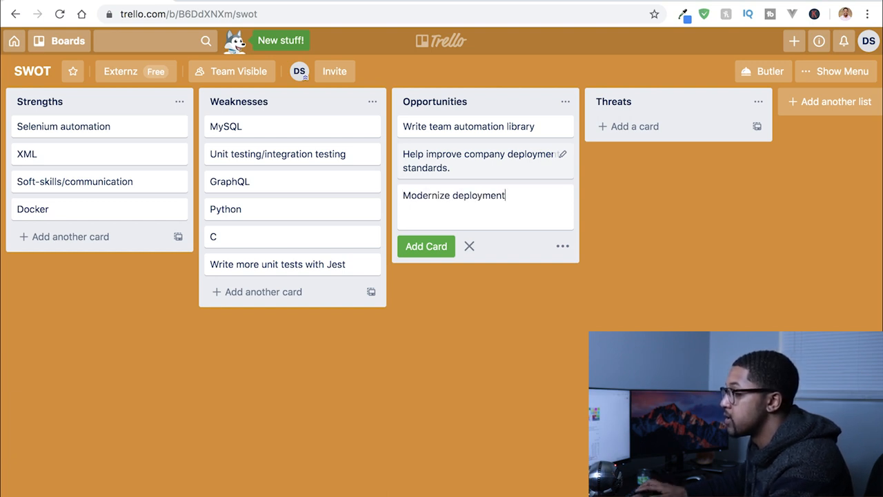
pyautogui.write('standar')
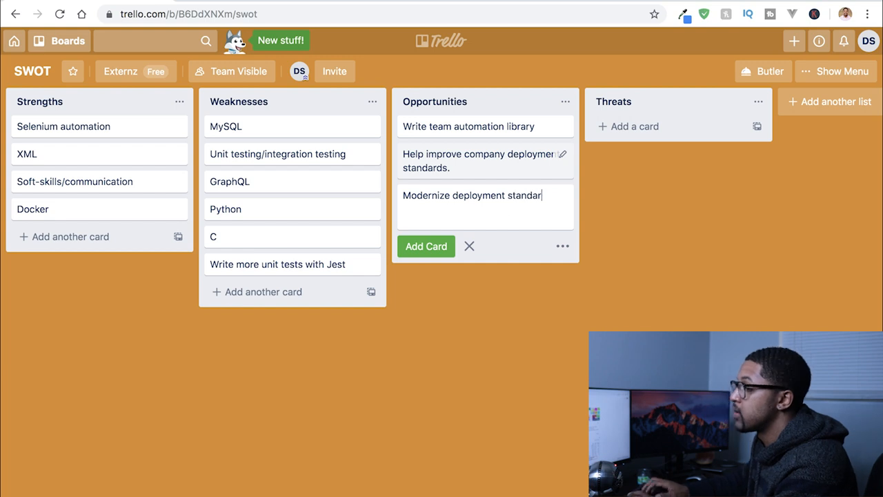
# Save the 'Modernize deployment standards.' card in Opportunities.
pyautogui.press('Enter')
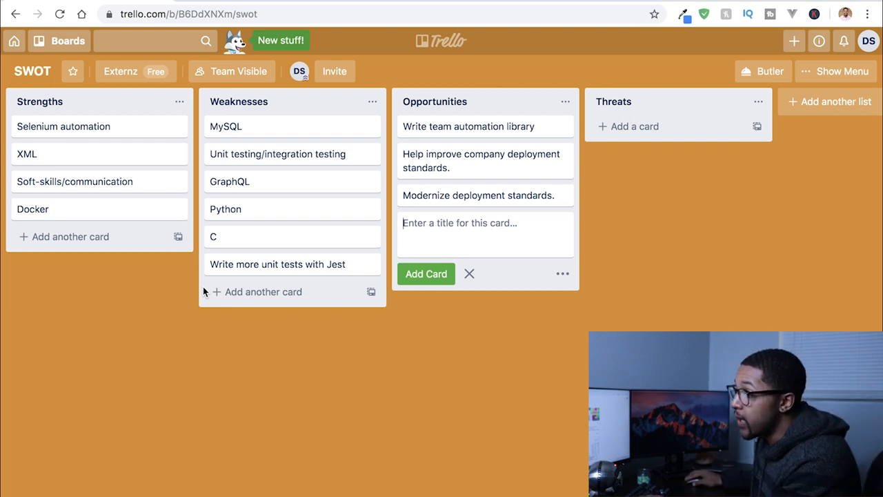
# Add 'More experienced developers' to Threats and begin typing 'More work experience'.
pyautogui.click(633, 126)
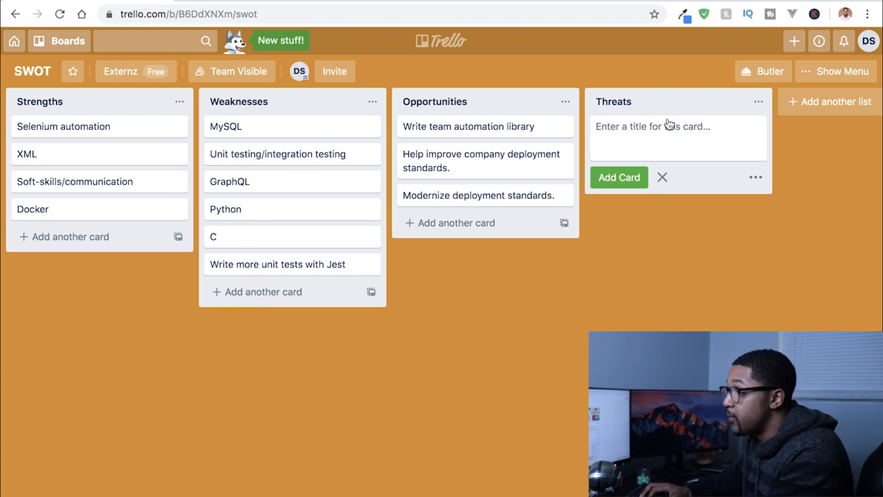
pyautogui.write('More experienced dev')
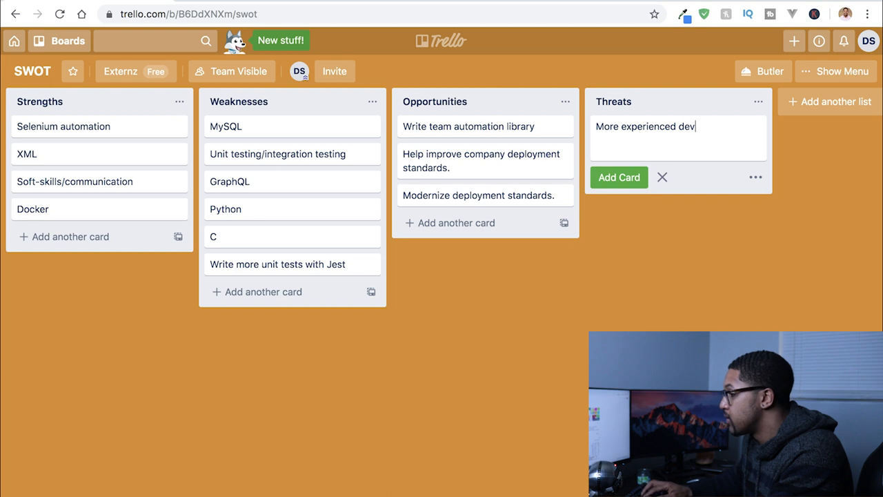
pyautogui.write('More work experience')
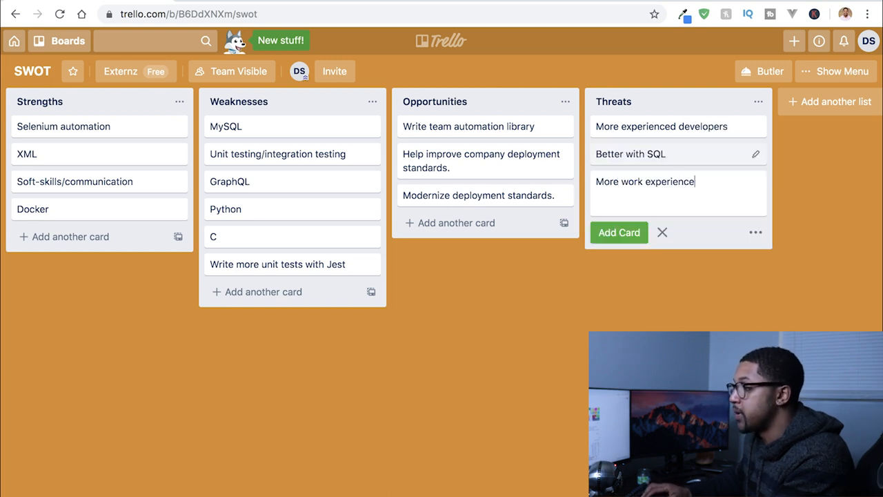